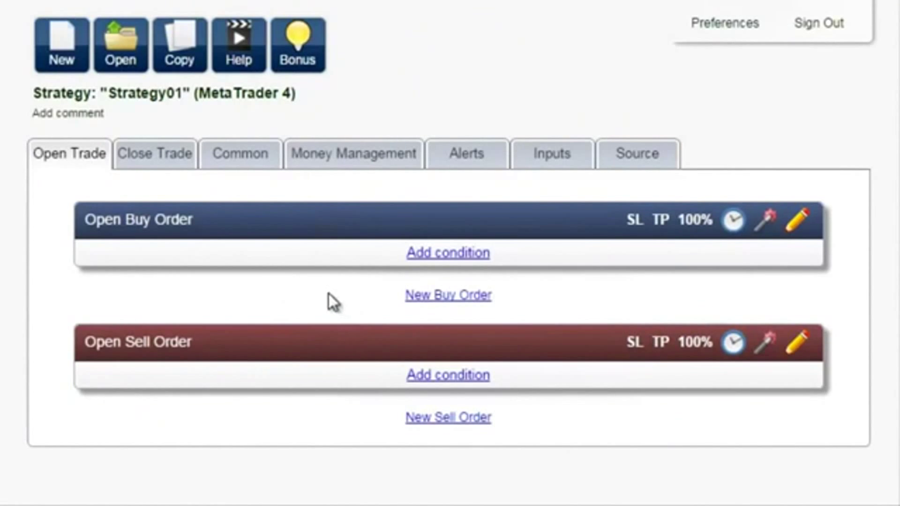
mouse_move(274, 298)
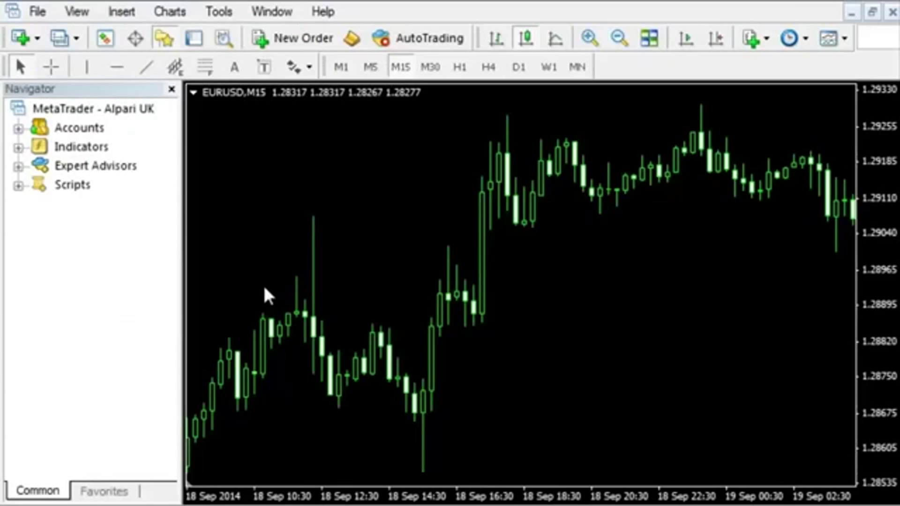
mouse_move(254, 274)
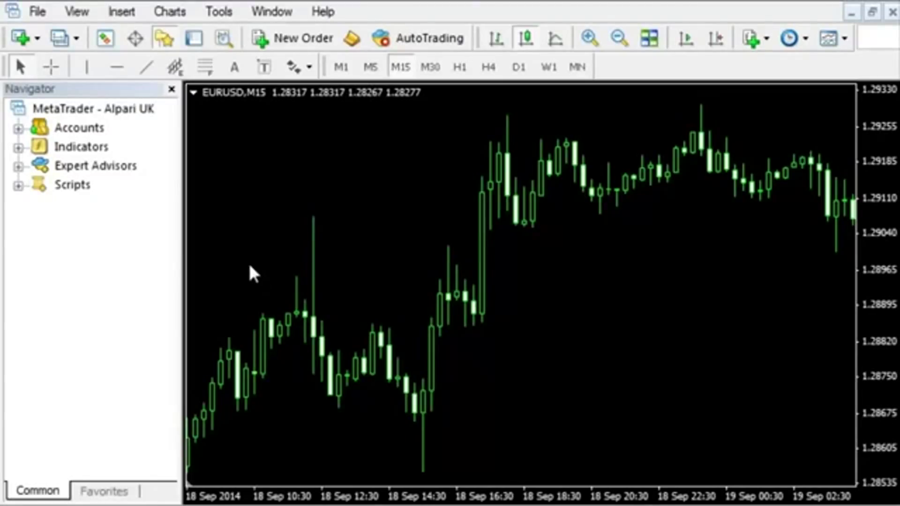
mouse_move(32, 159)
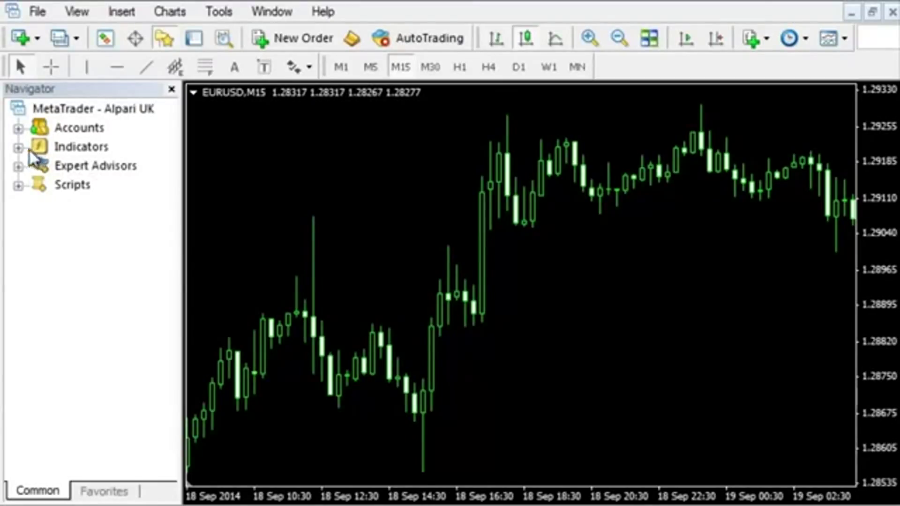
Step: Attach a Stochastic (5,3,3) oscillator in its own pane under the EURUSD M15 chart
click(19, 146)
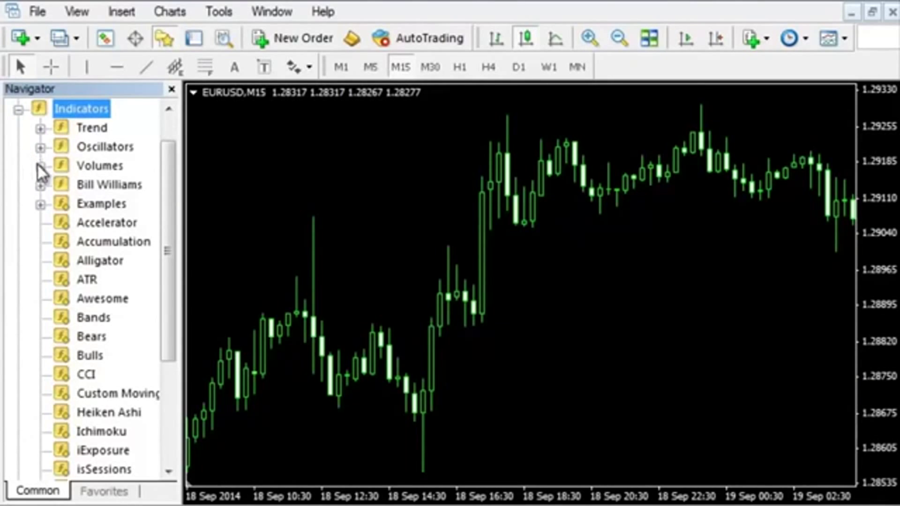
click(100, 259)
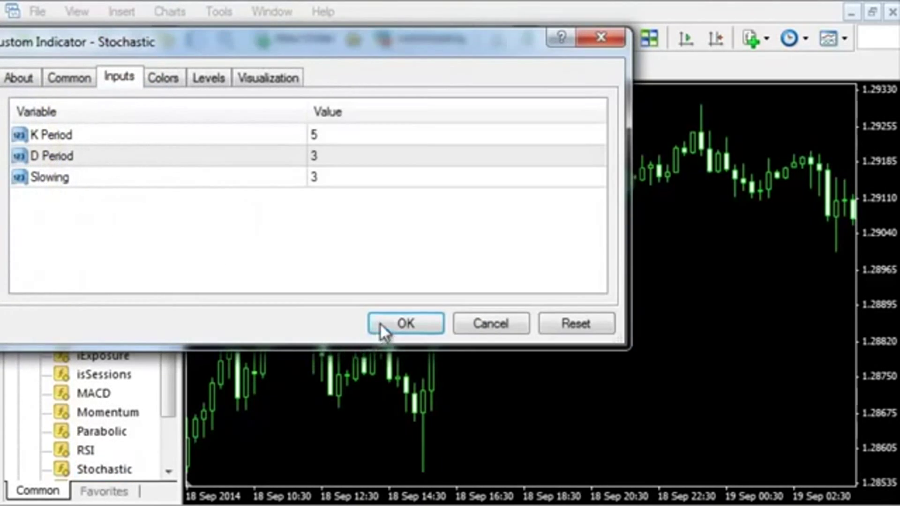
click(405, 323)
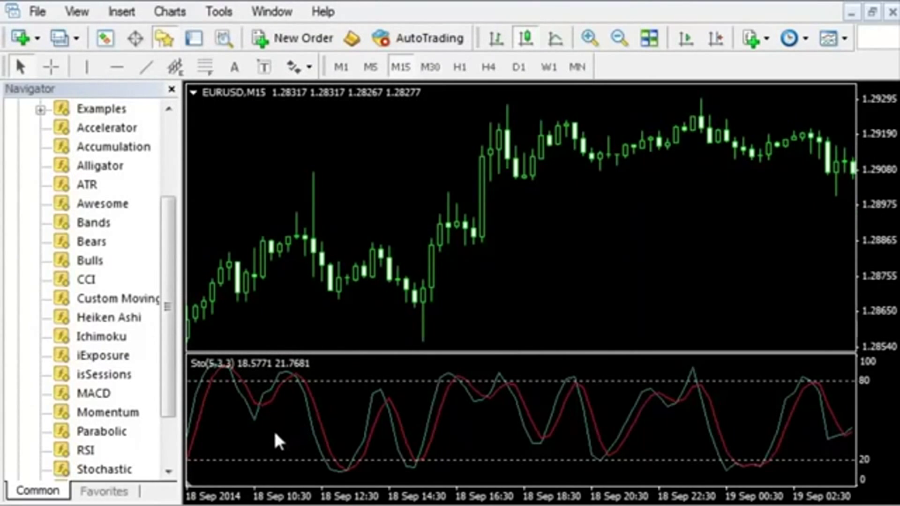
mouse_move(303, 416)
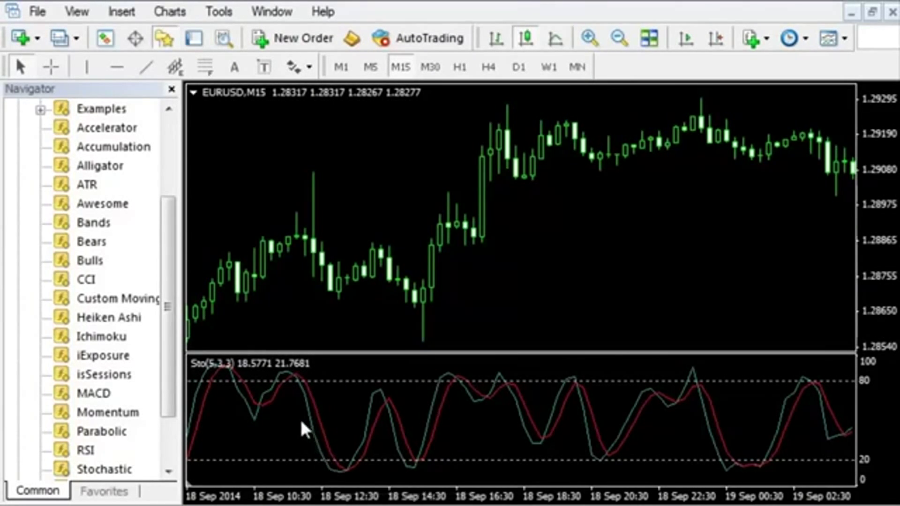
mouse_move(310, 419)
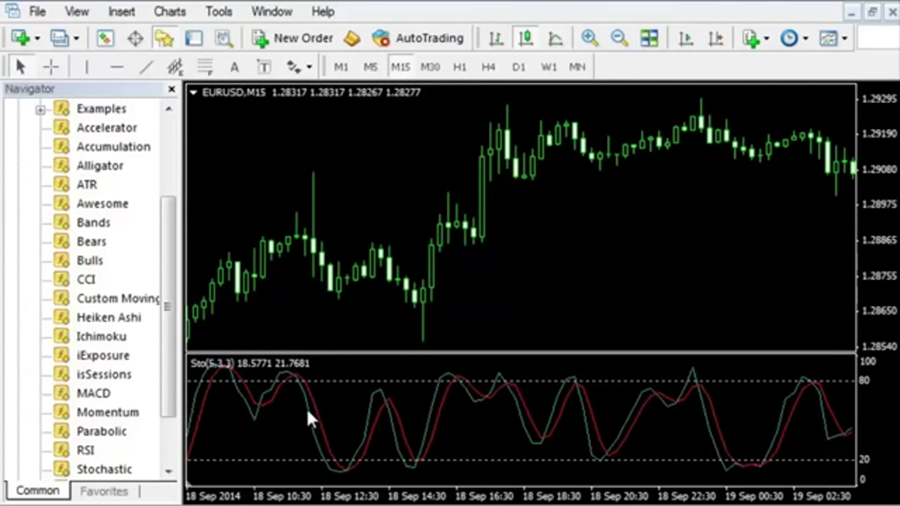
mouse_move(322, 422)
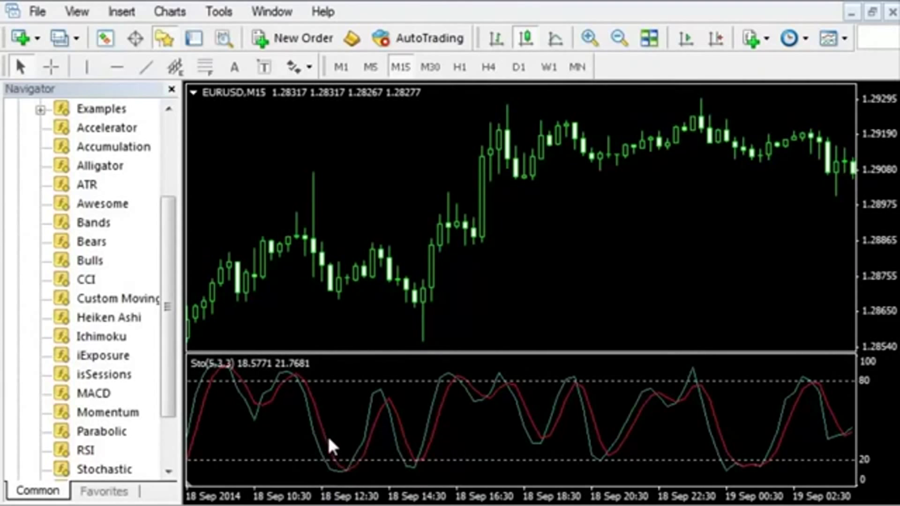
mouse_move(347, 465)
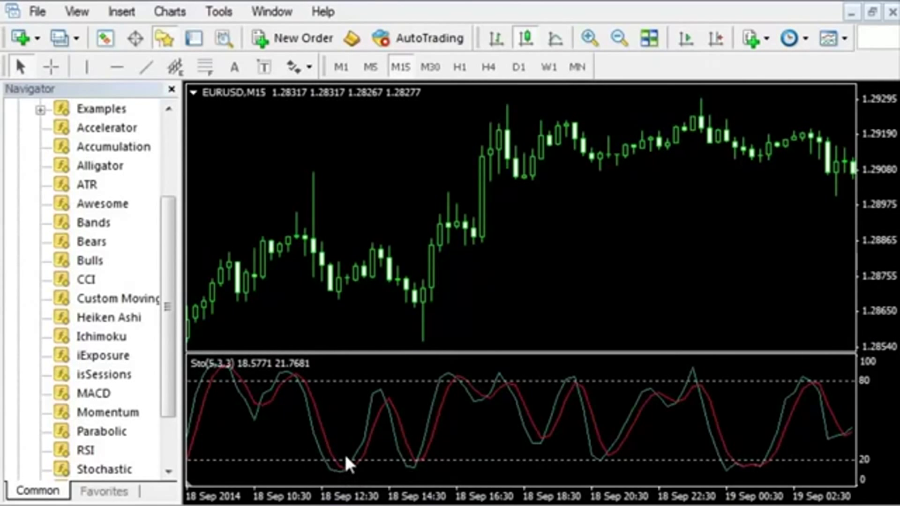
mouse_move(383, 400)
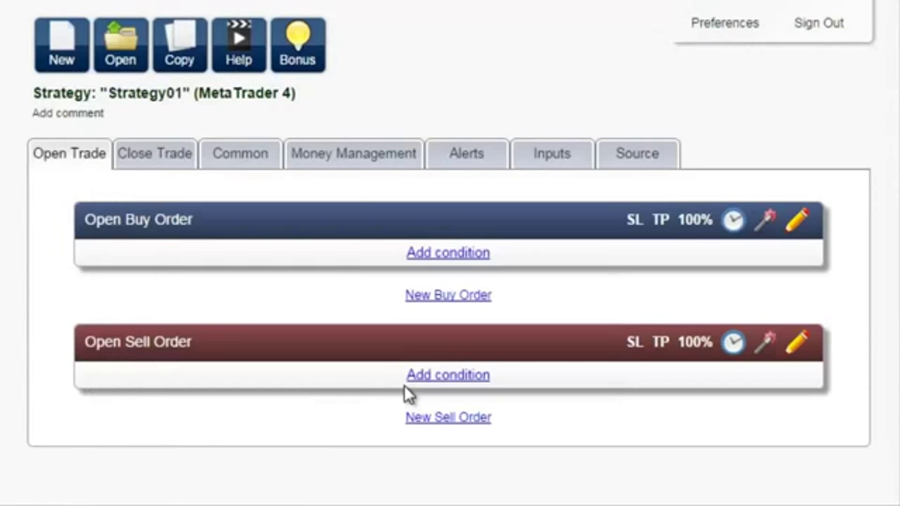
mouse_move(202, 225)
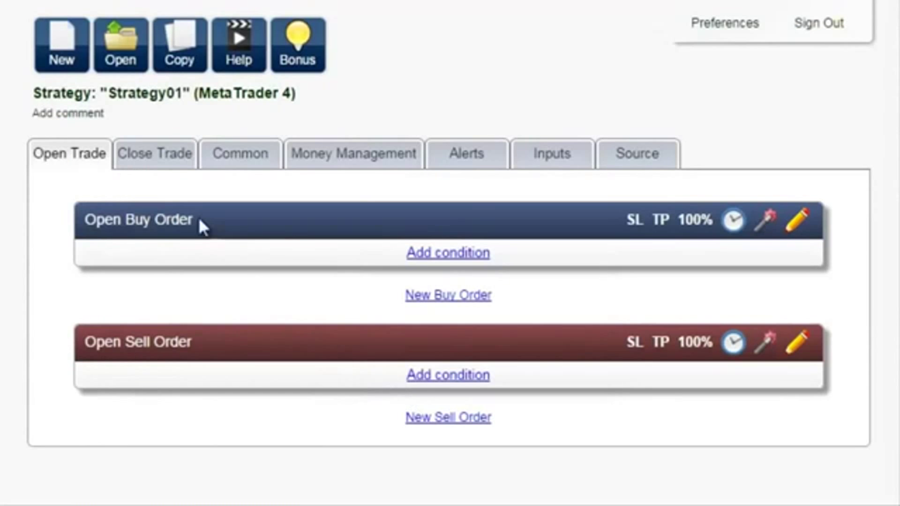
Step: Start a new MetaTrader 4 Indicator project named 'Extreme Turns'
click(61, 45)
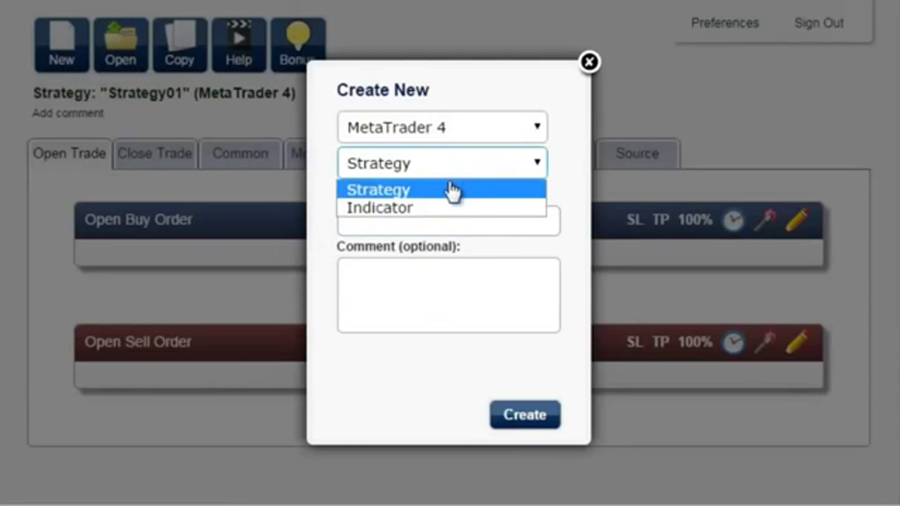
click(378, 208)
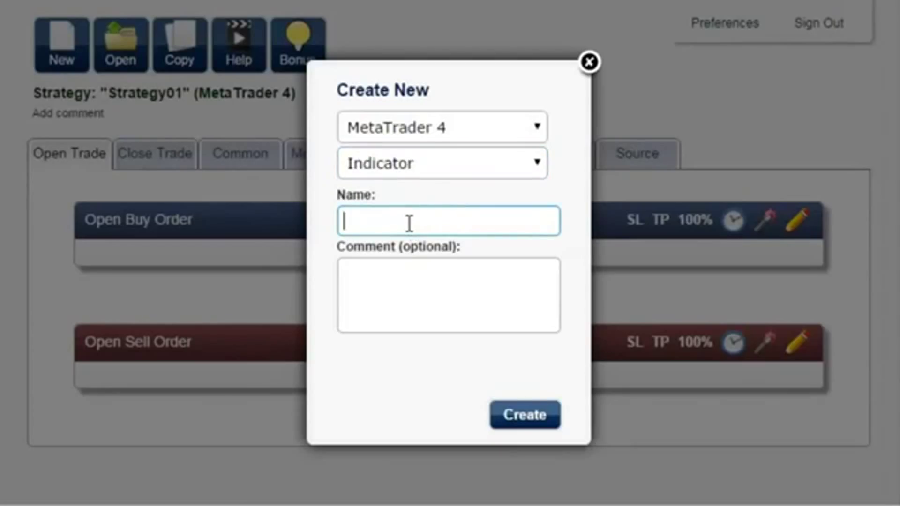
text(Extreme)
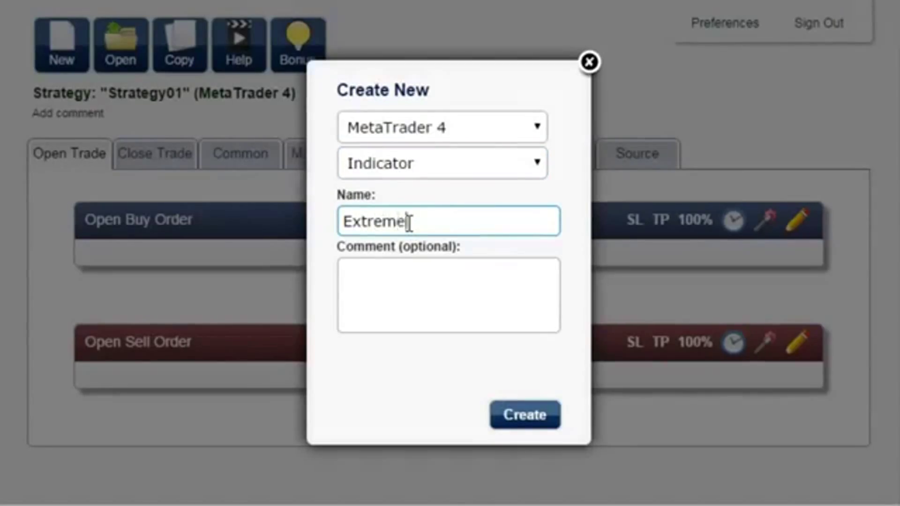
text(Turns)
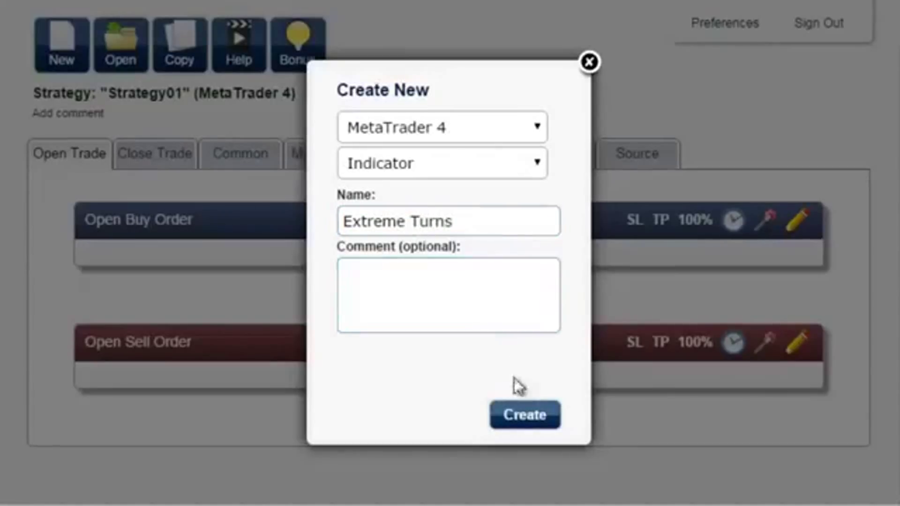
click(523, 414)
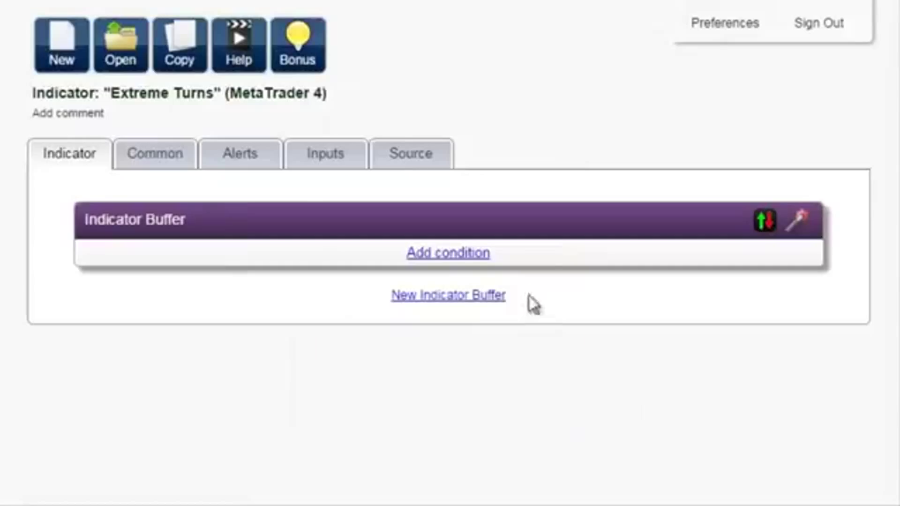
Step: Begin a buffer condition with the Stochastic base line and 'crosses above' comparison
click(448, 252)
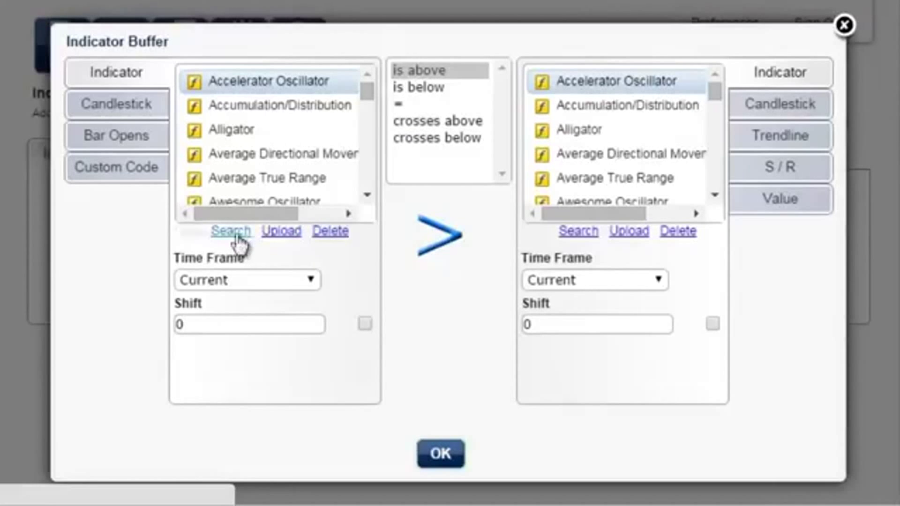
text(stocha)
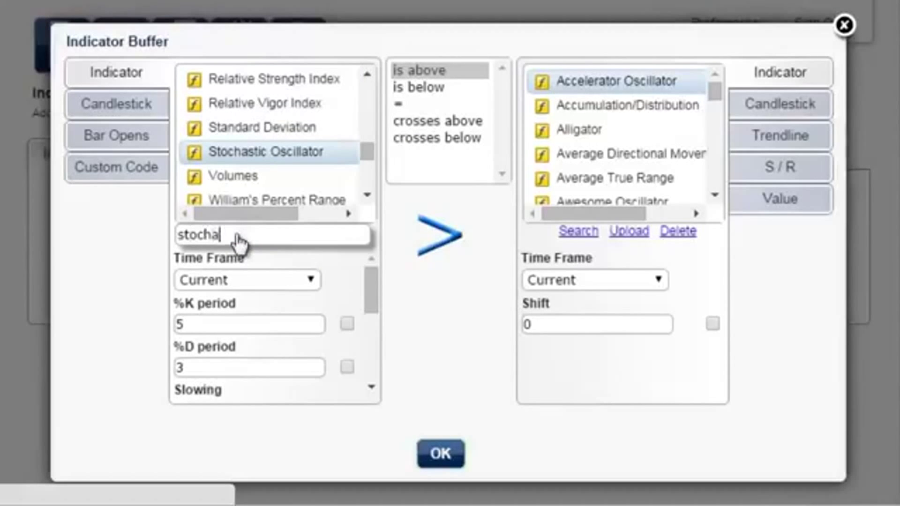
scroll(down, 3)
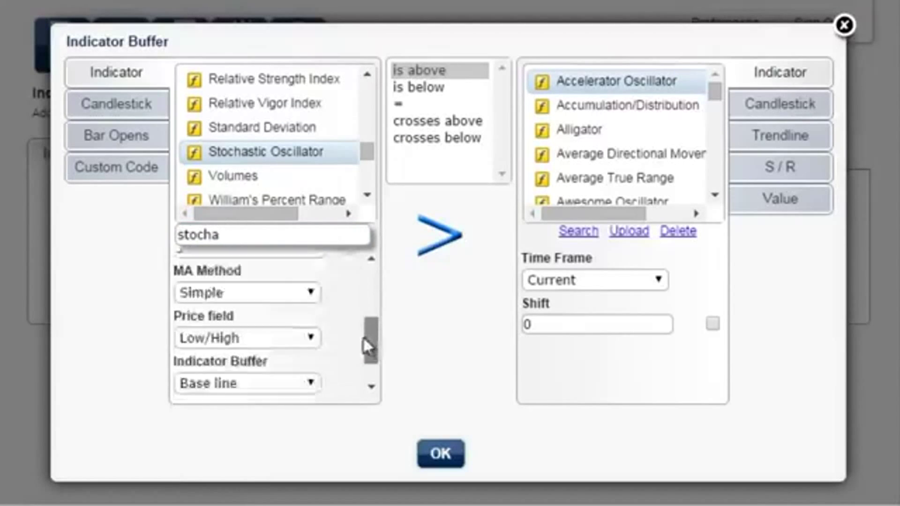
scroll(down, 3)
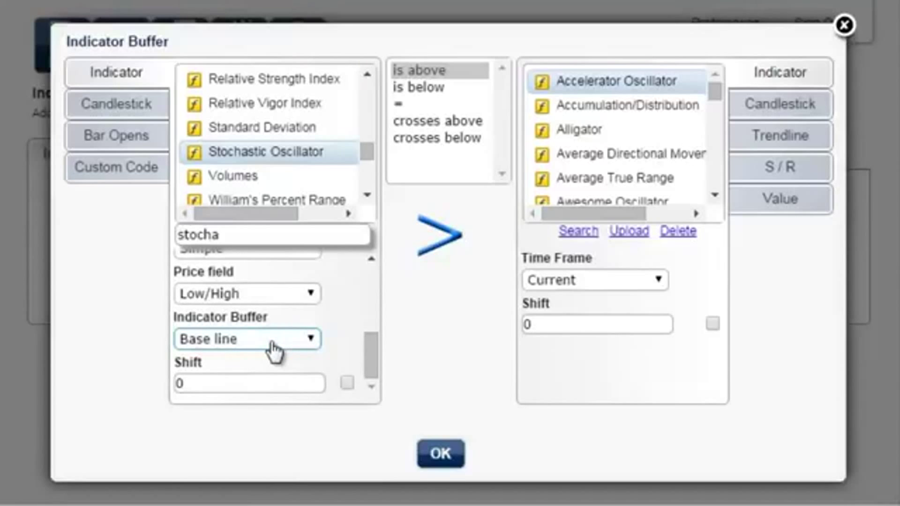
click(438, 121)
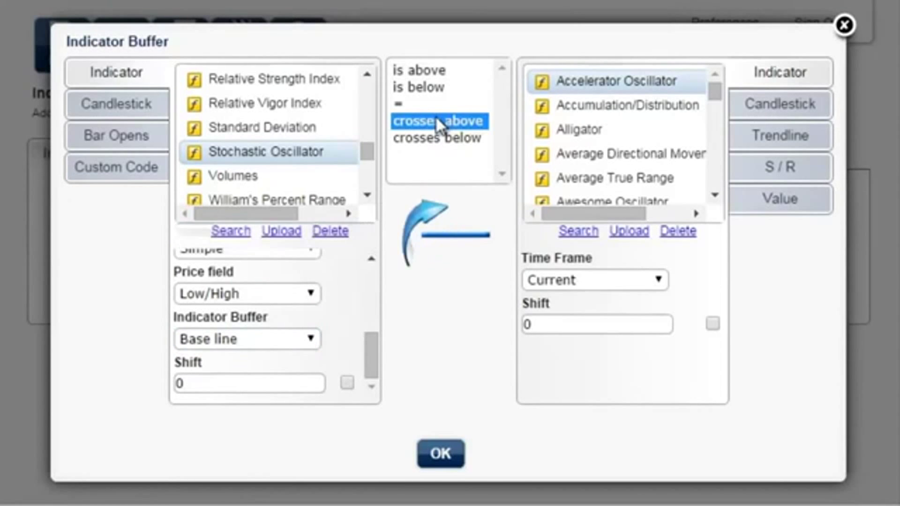
Step: Set the right side to the Stochastic signal line and save the crossover condition
click(579, 231)
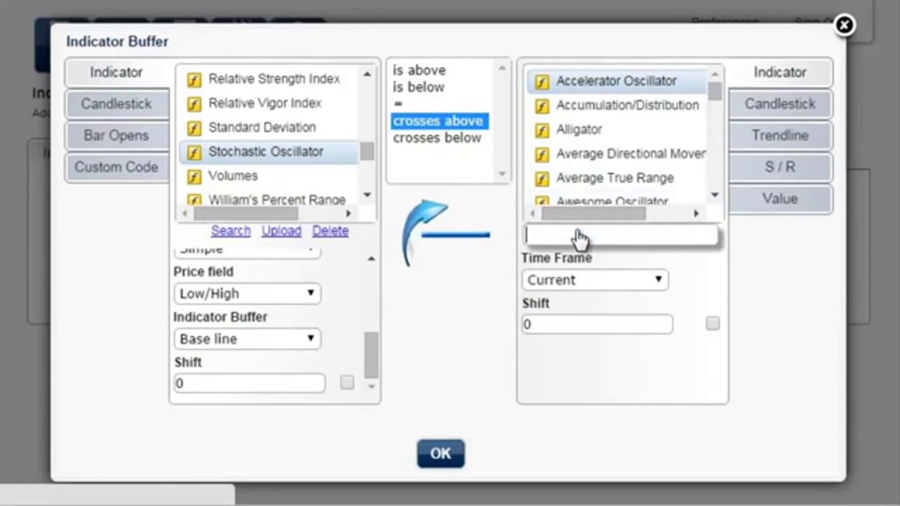
text(stocha)
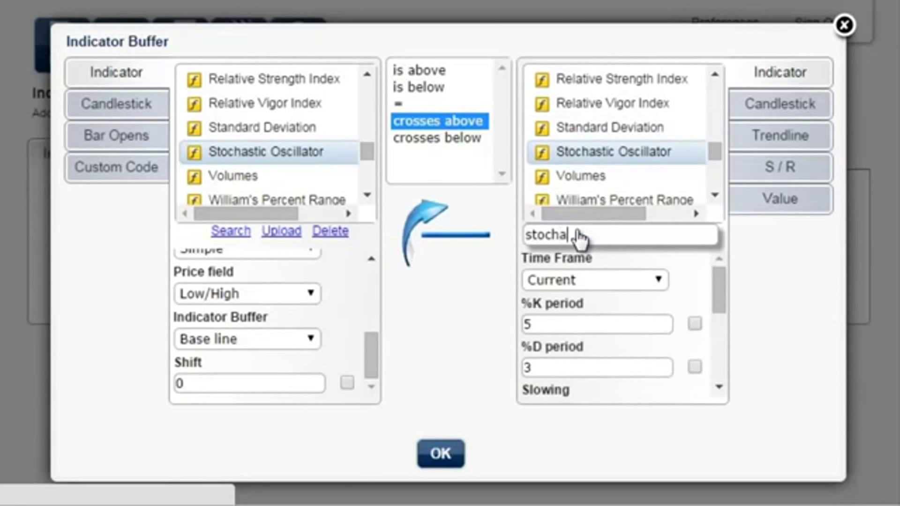
scroll(down, 3)
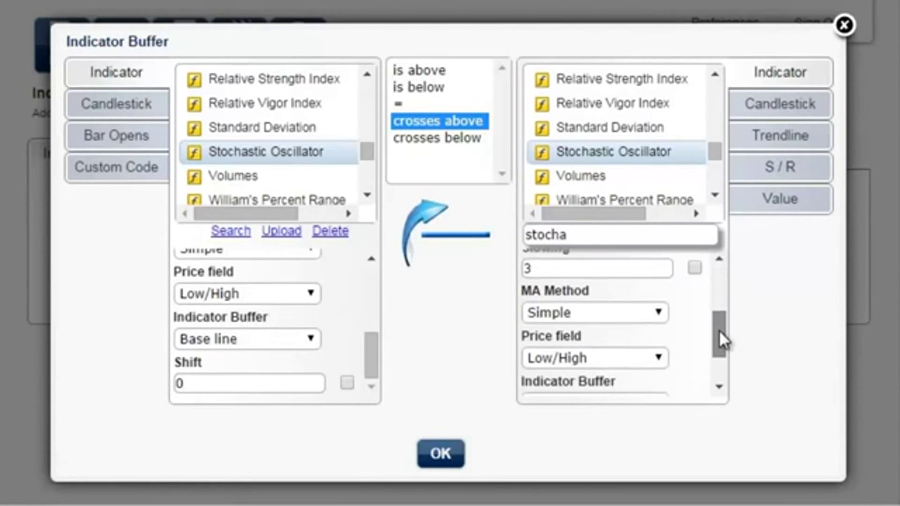
click(595, 339)
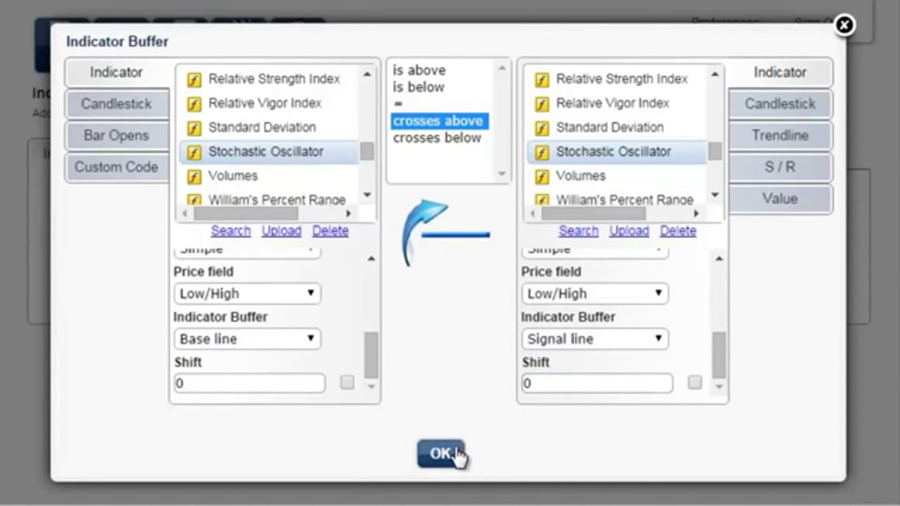
click(442, 456)
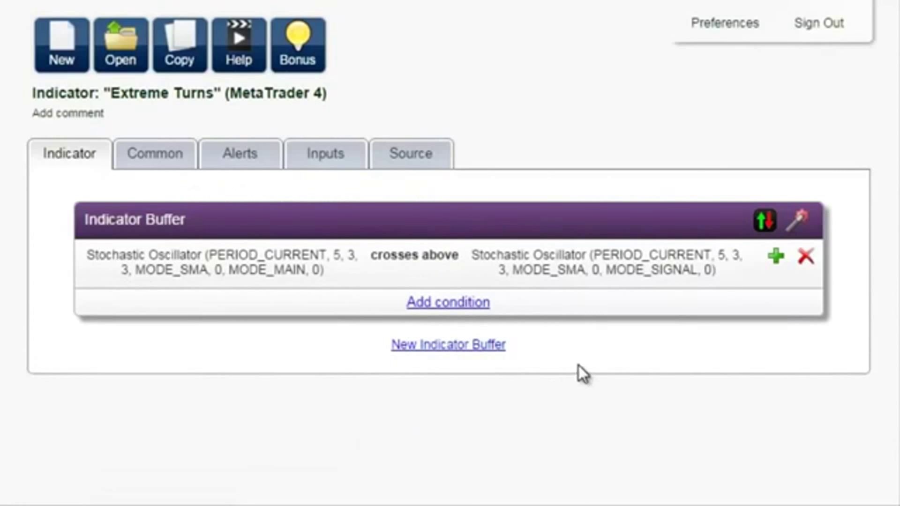
mouse_move(764, 221)
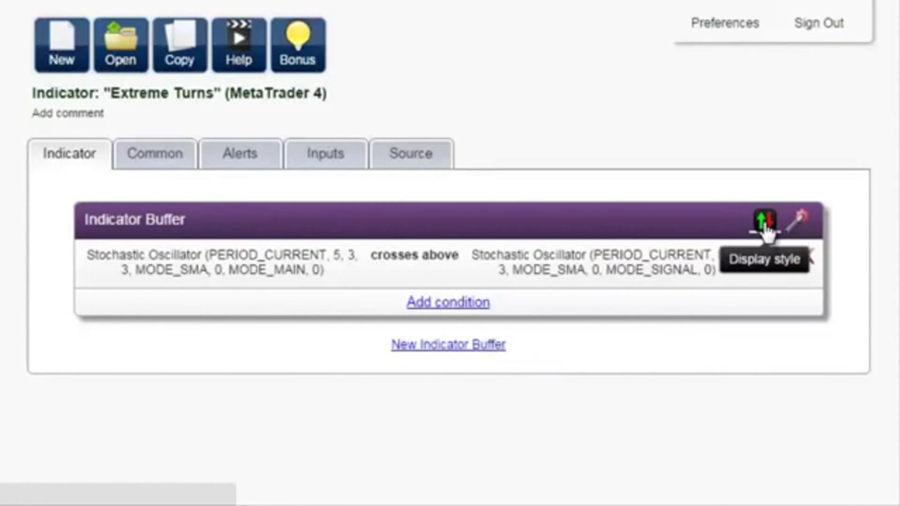
Step: Review the buffer's display style: blue Arrow Up labelled 'Buy' at the candlestick low
click(761, 221)
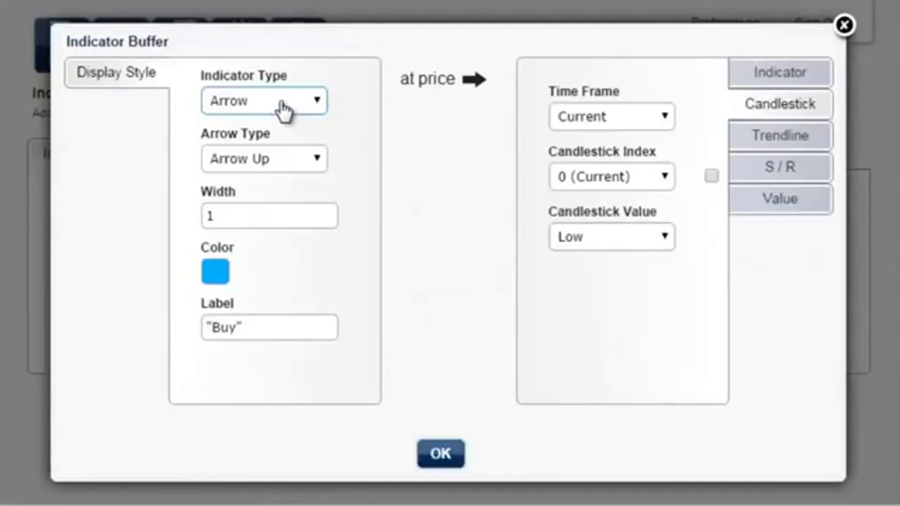
mouse_move(264, 160)
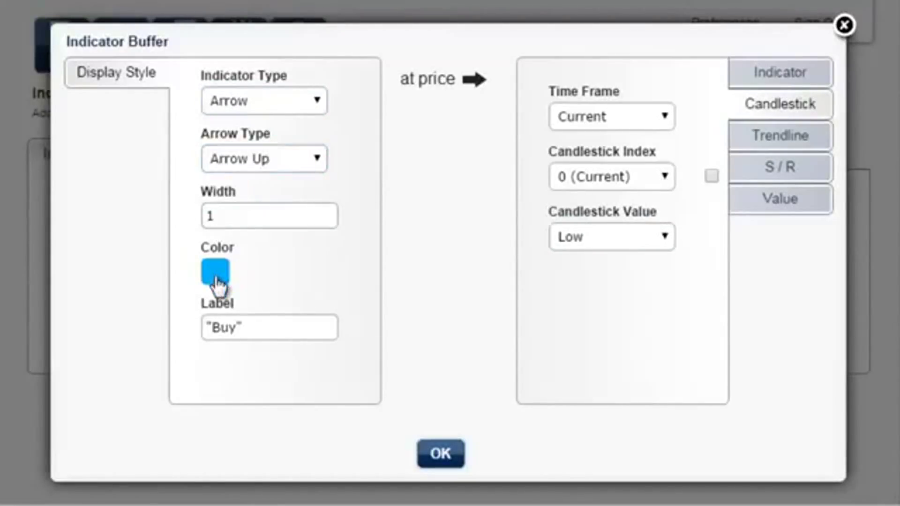
click(269, 327)
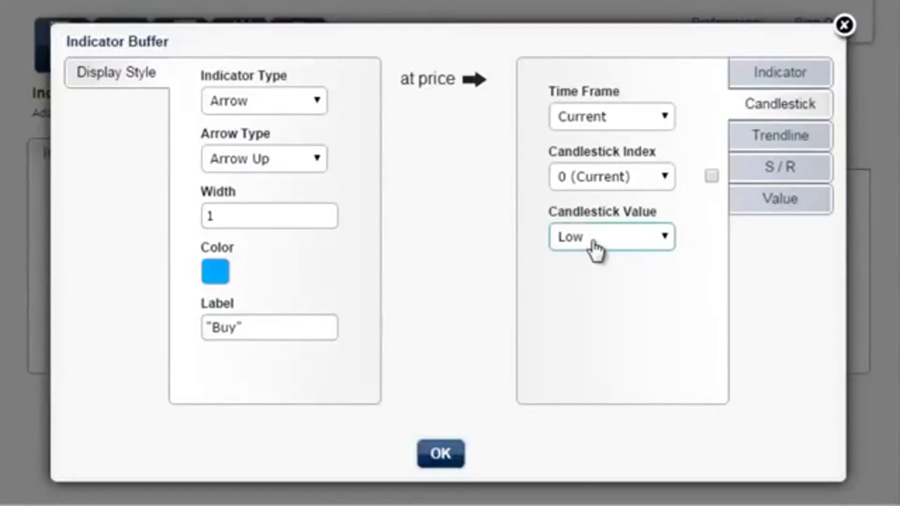
mouse_move(564, 287)
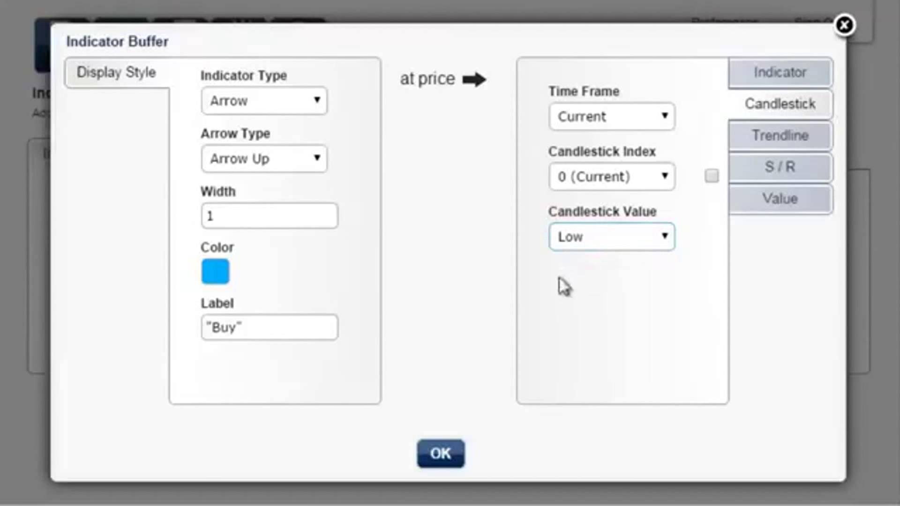
Step: Confirm the blue up 'Buy' arrow at candle low as the first buffer's drawing
click(439, 454)
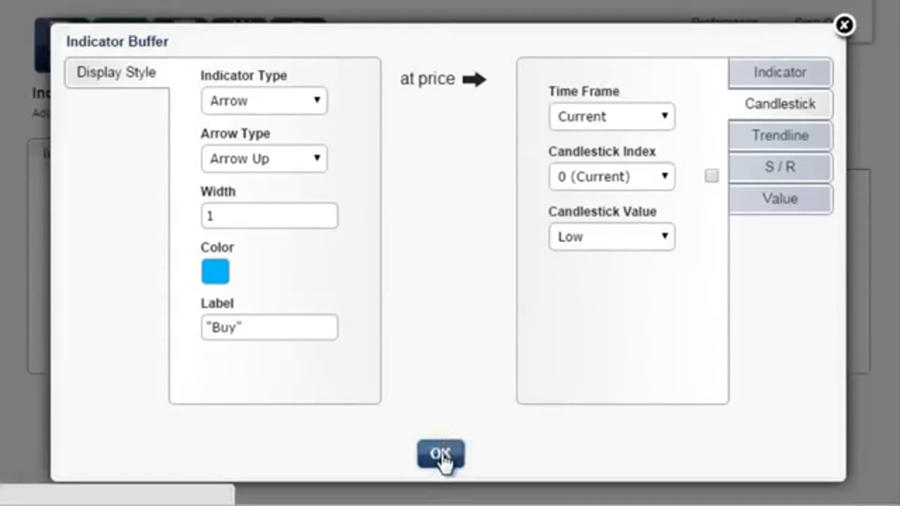
click(441, 456)
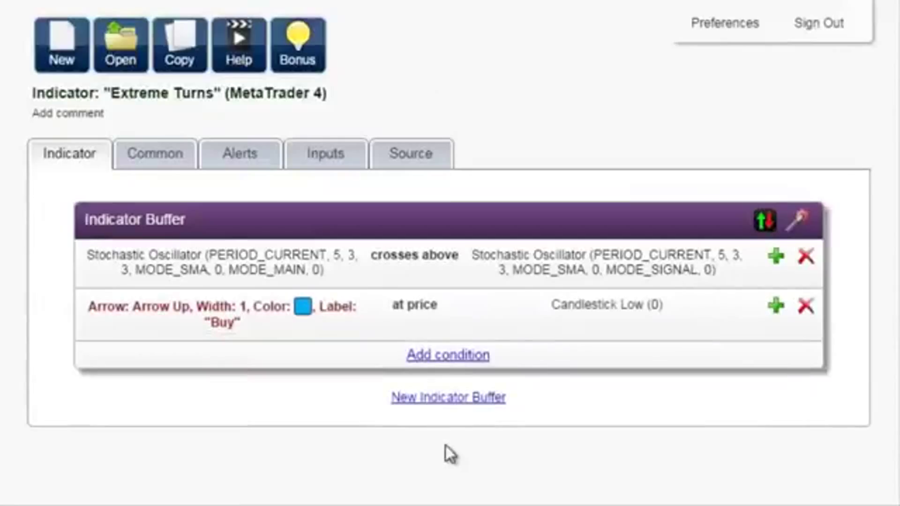
mouse_move(448, 397)
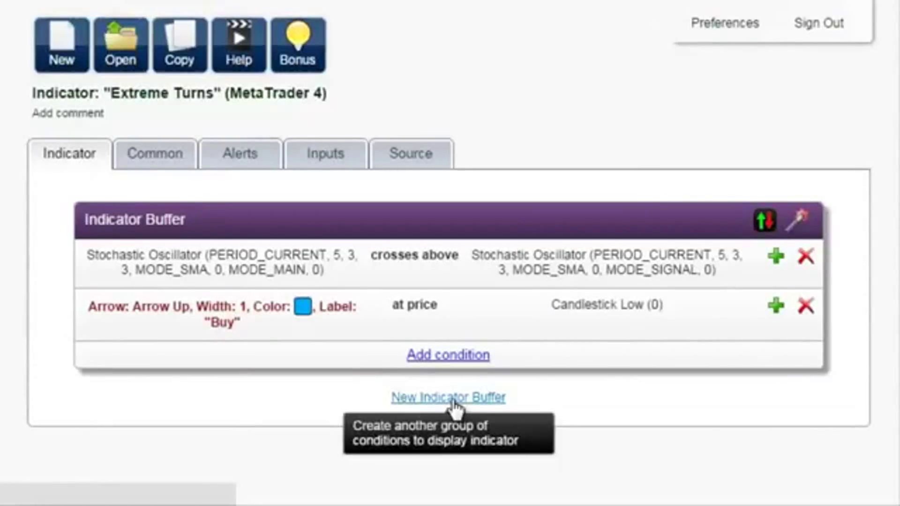
Step: Add a second buffer auto-filled as the opposite: crosses-below with a red down 'Sell' arrow at candle high
click(448, 396)
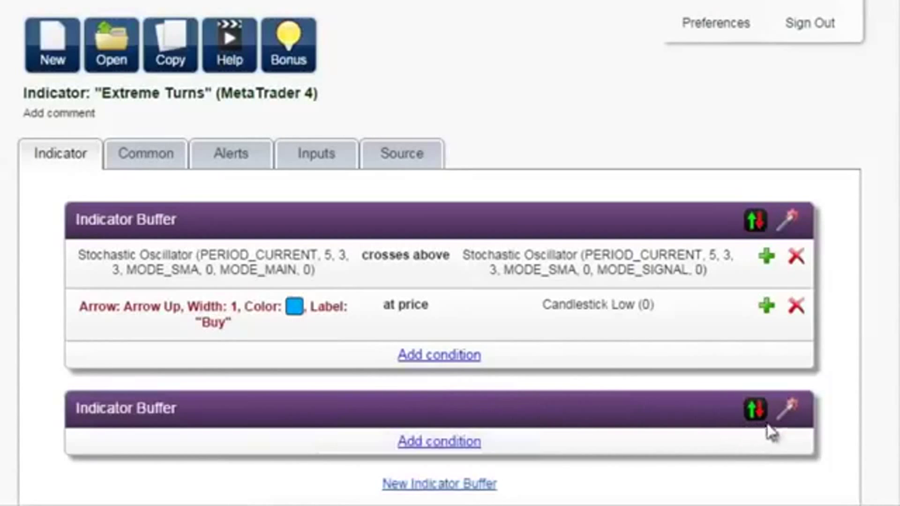
mouse_move(791, 412)
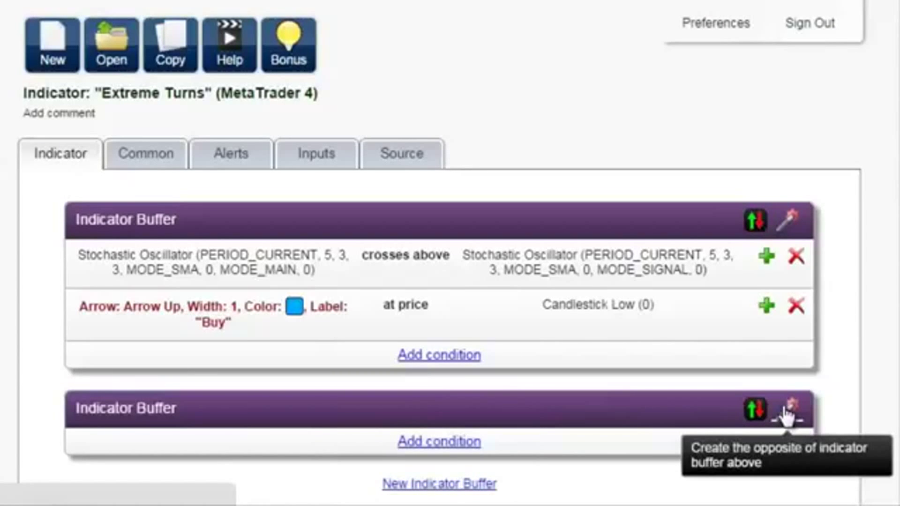
click(791, 411)
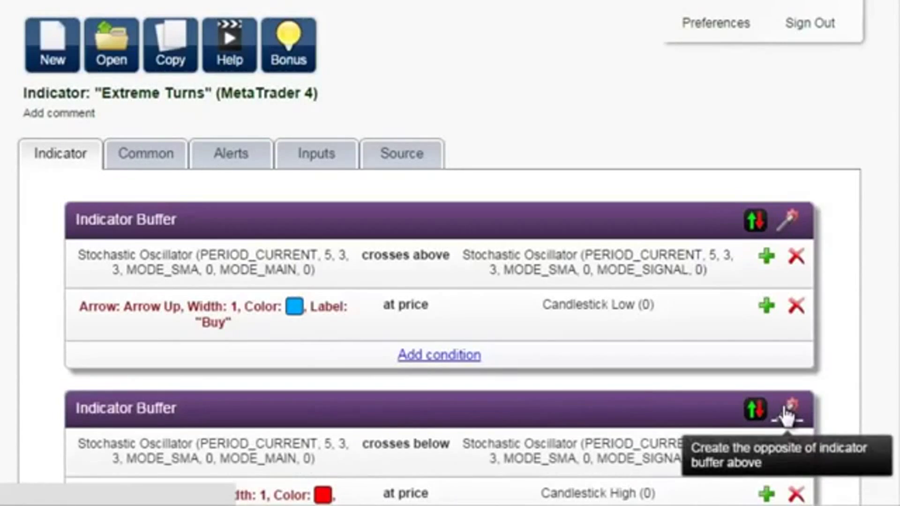
scroll(down, 3)
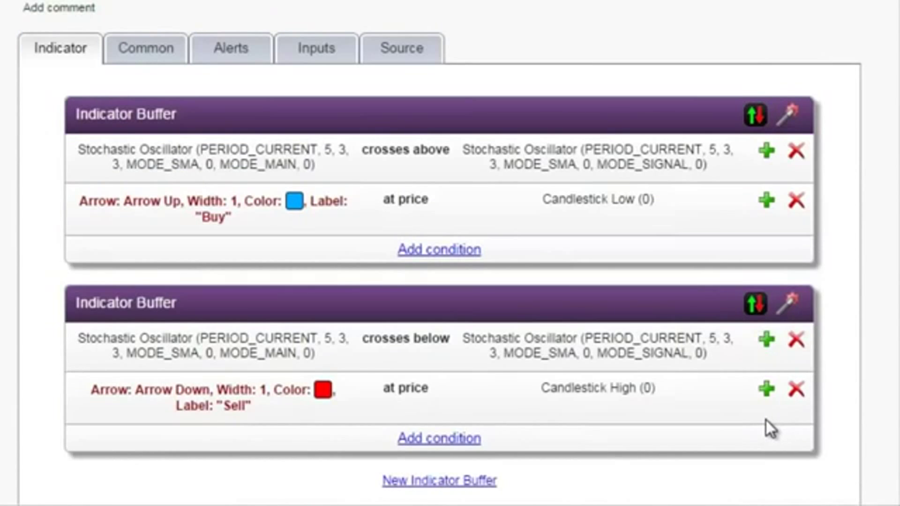
mouse_move(413, 347)
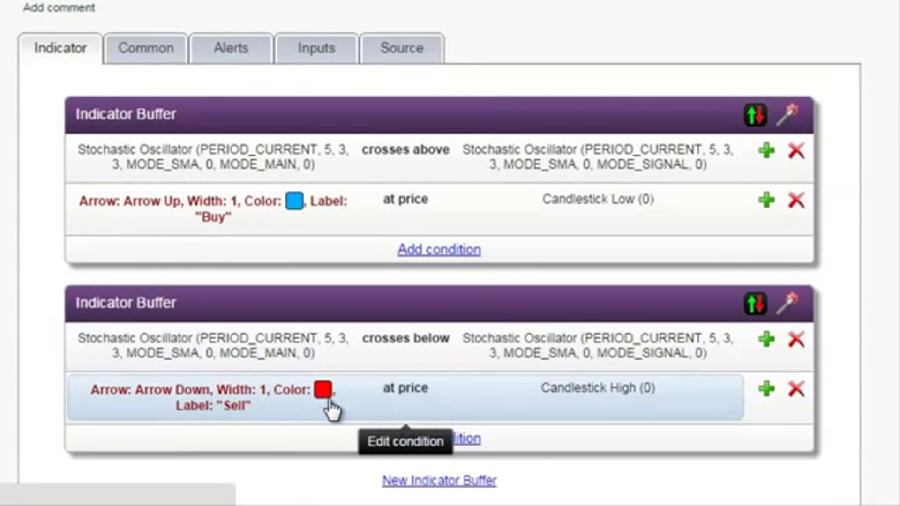
mouse_move(625, 406)
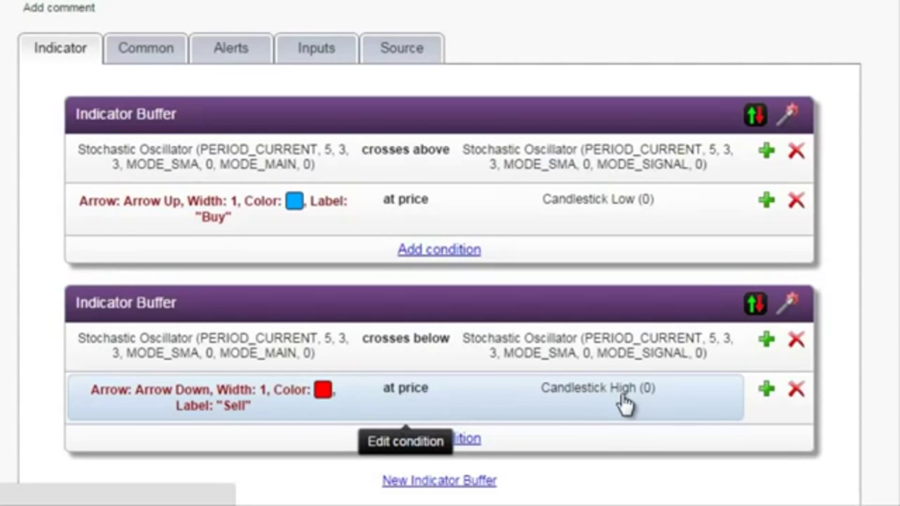
mouse_move(255, 124)
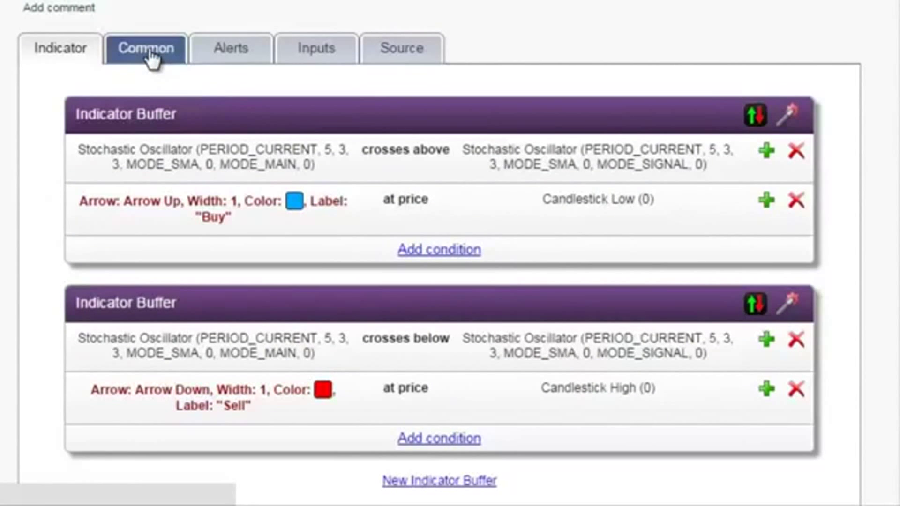
click(145, 47)
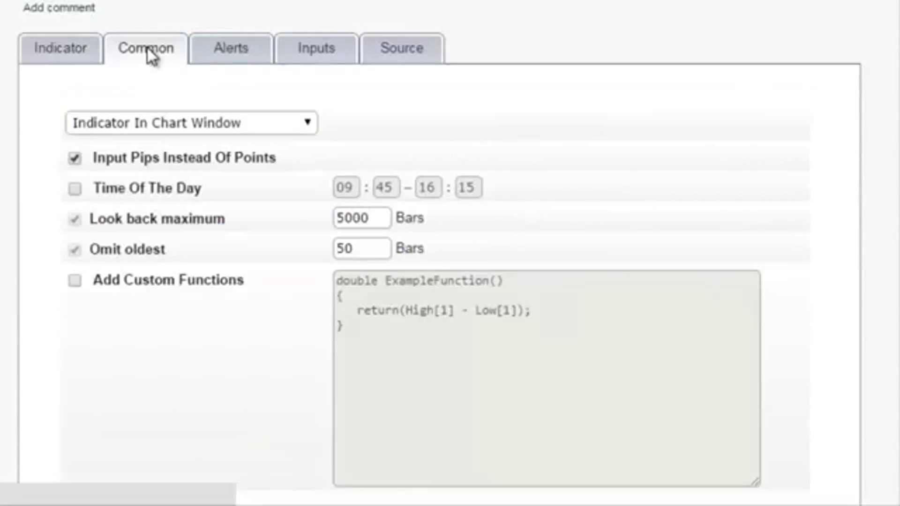
click(189, 122)
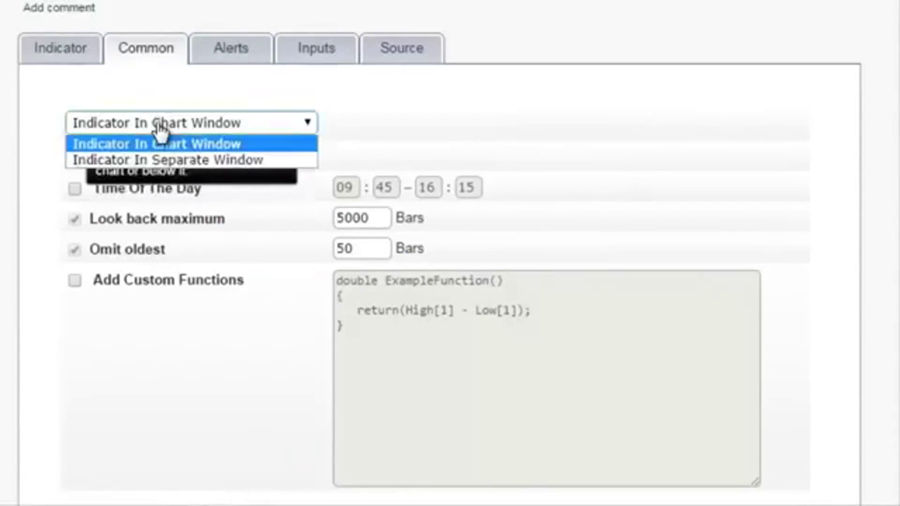
mouse_move(167, 158)
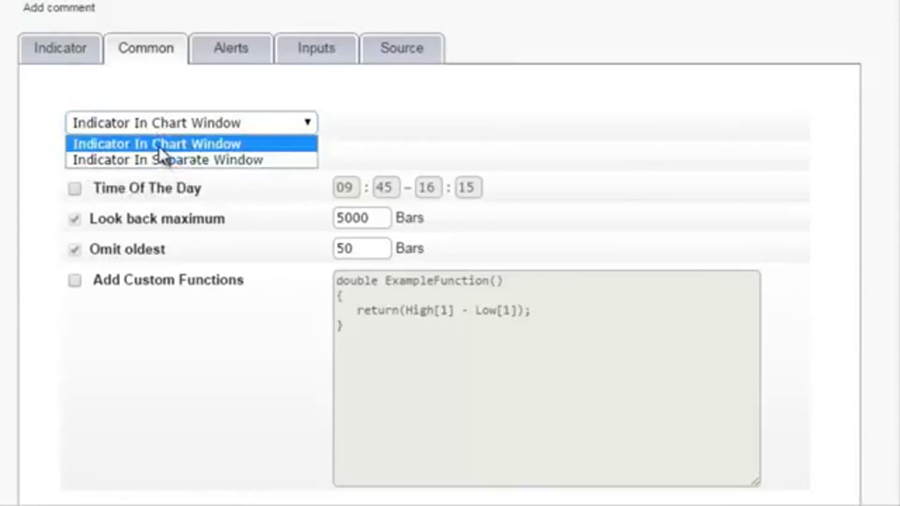
click(155, 143)
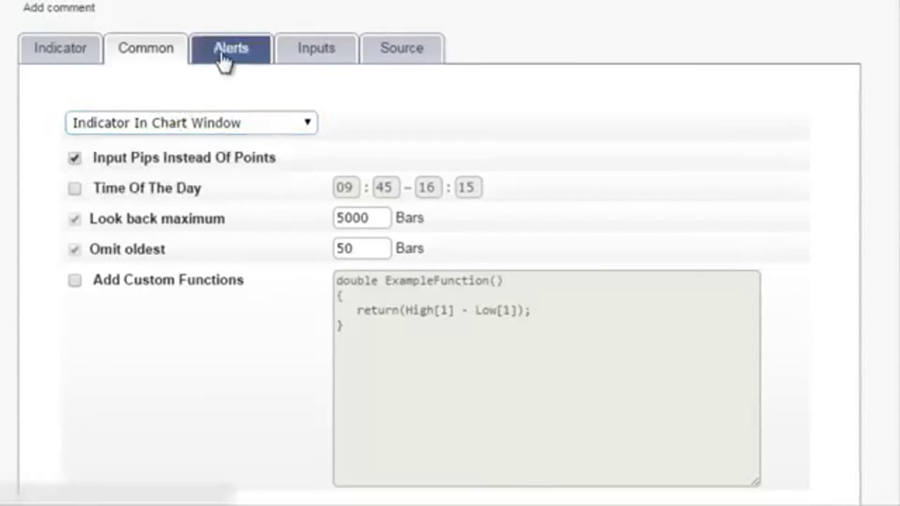
Step: Enable audible alerts for 'When indicator paints'
click(229, 48)
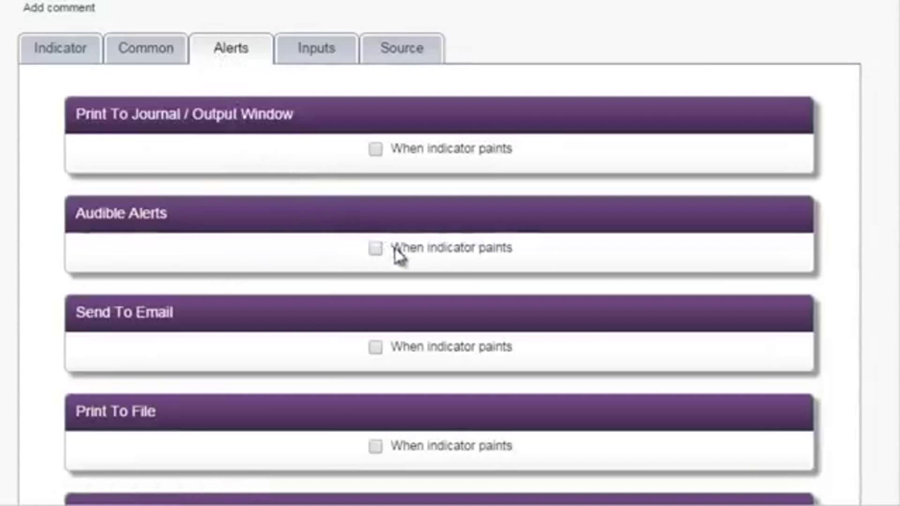
click(375, 247)
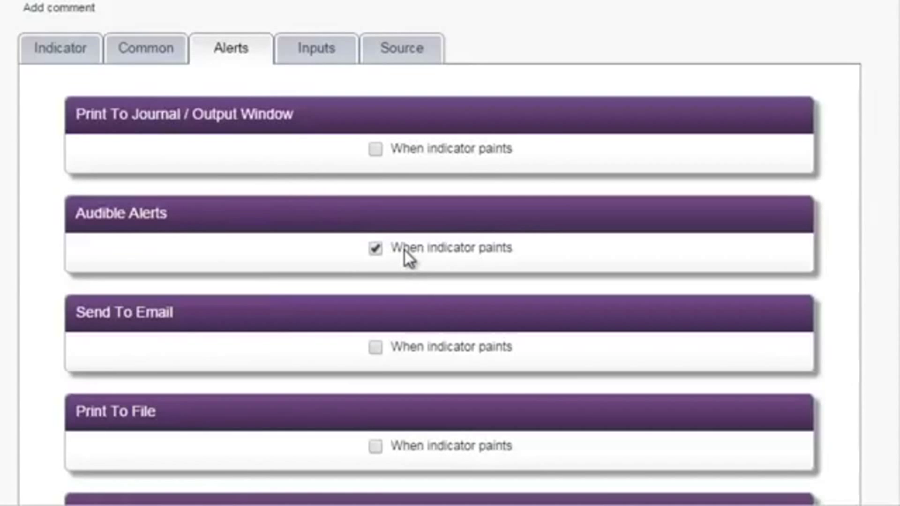
mouse_move(413, 260)
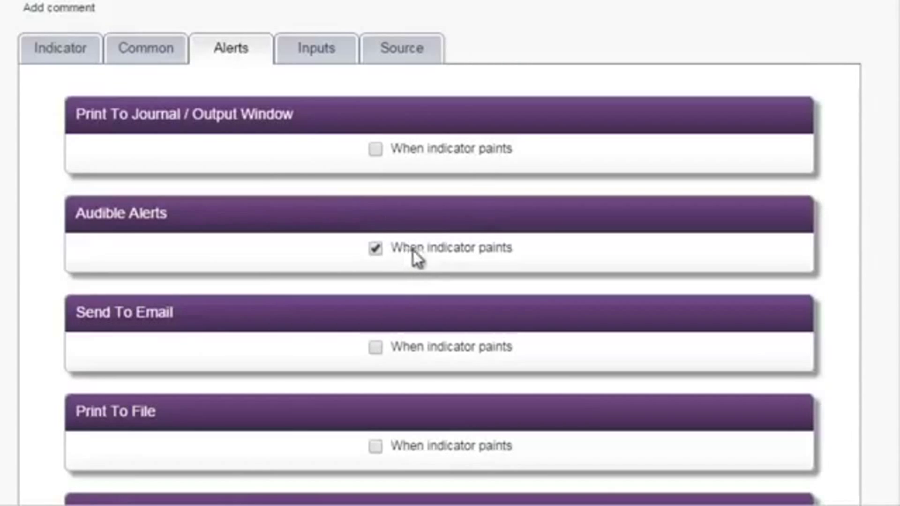
mouse_move(385, 202)
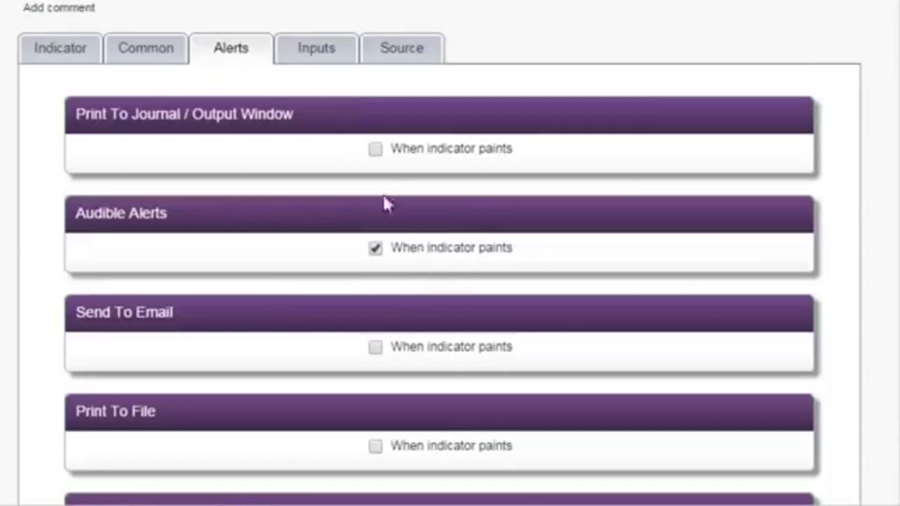
Step: Add Audible_Alerts as an indicator input and view the generated source code
click(315, 48)
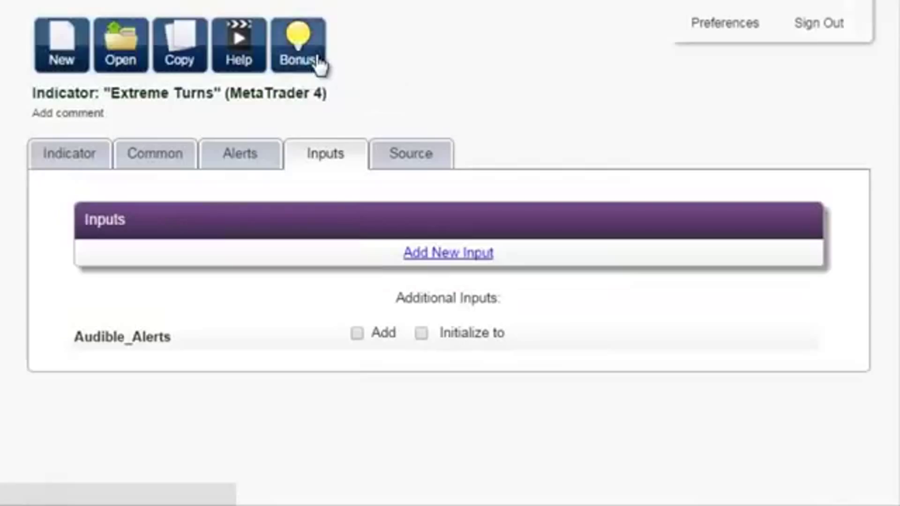
mouse_move(384, 334)
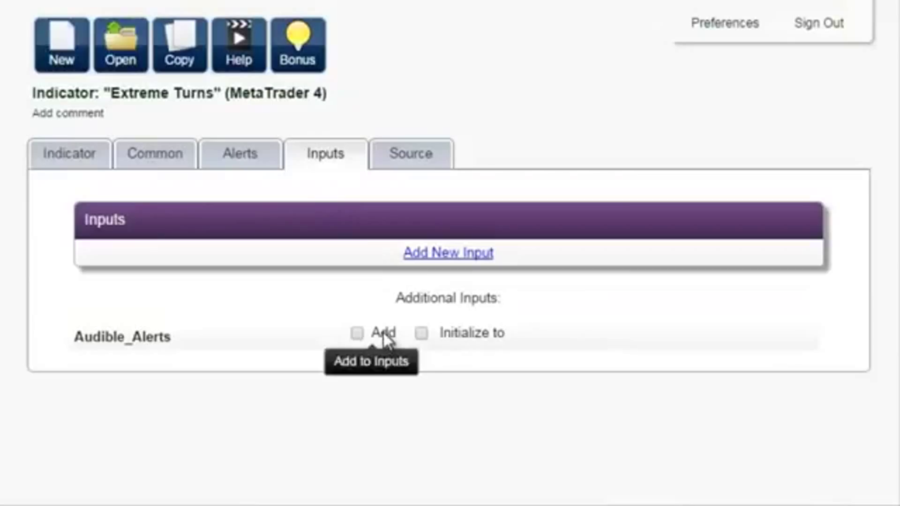
click(357, 334)
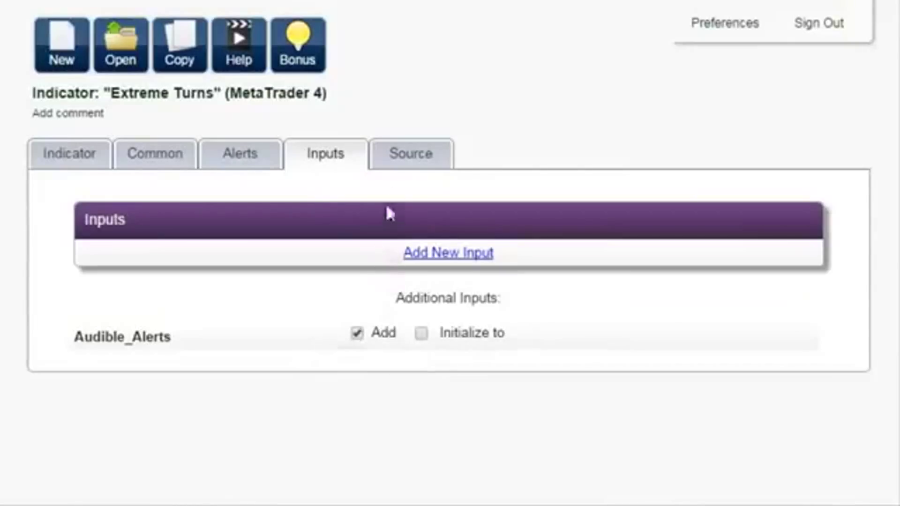
click(410, 152)
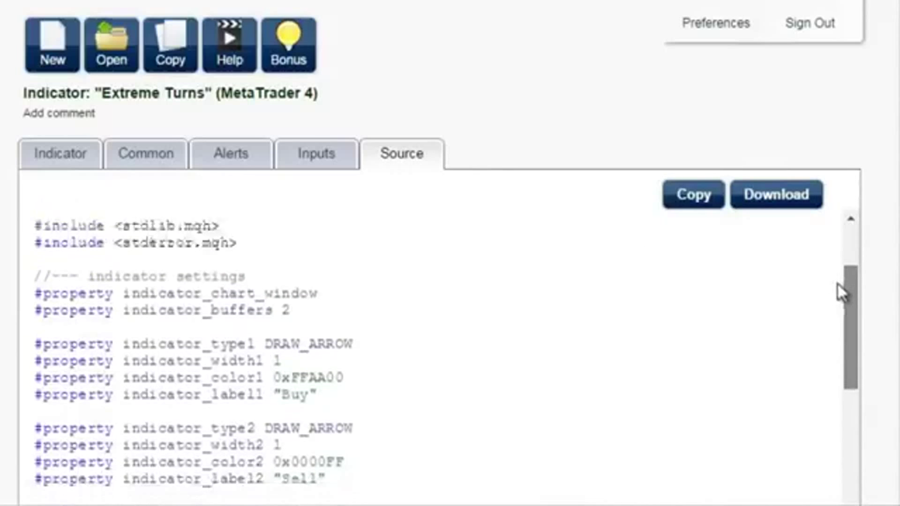
Step: Scroll through the generated Extreme Turns source and copy it to the clipboard
scroll(down, 3)
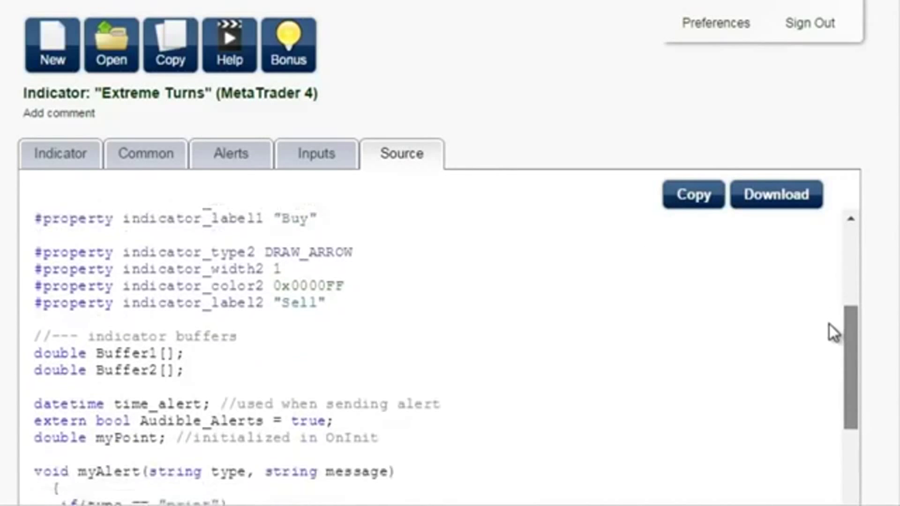
scroll(down, 3)
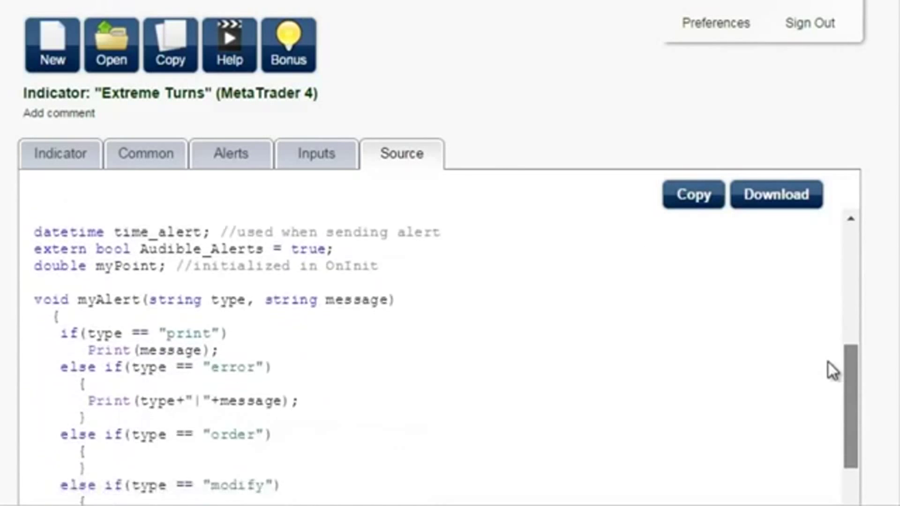
scroll(down, 3)
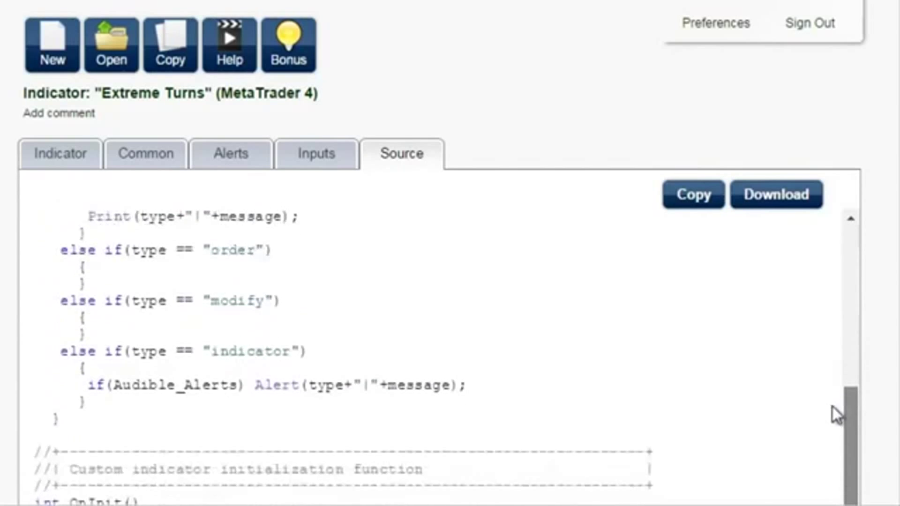
scroll(down, 3)
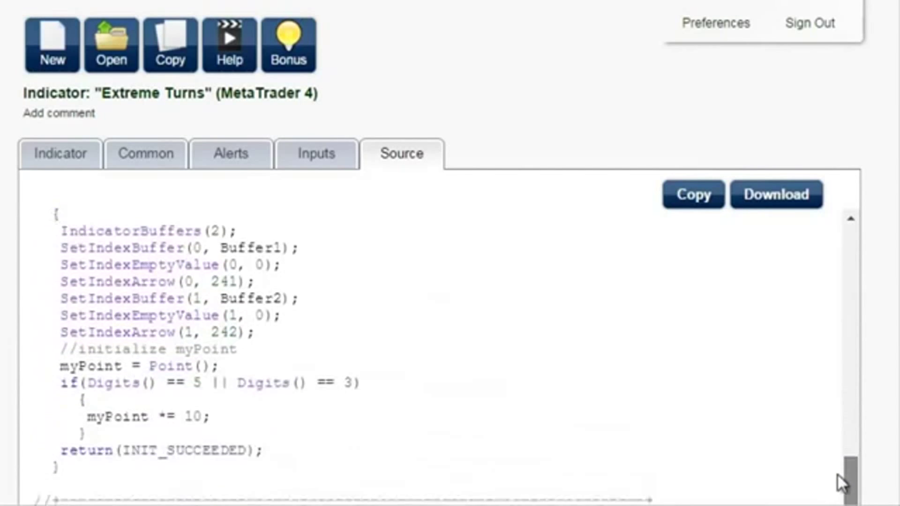
scroll(down, 3)
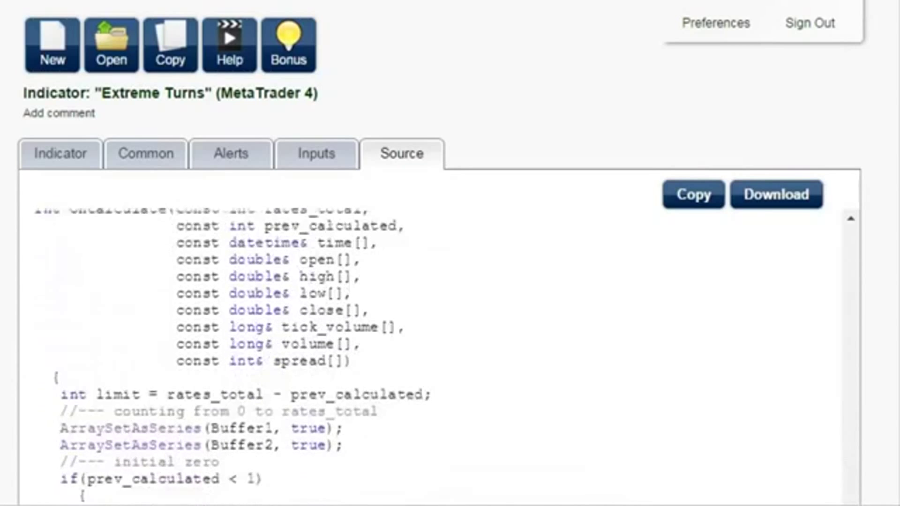
scroll(down, 3)
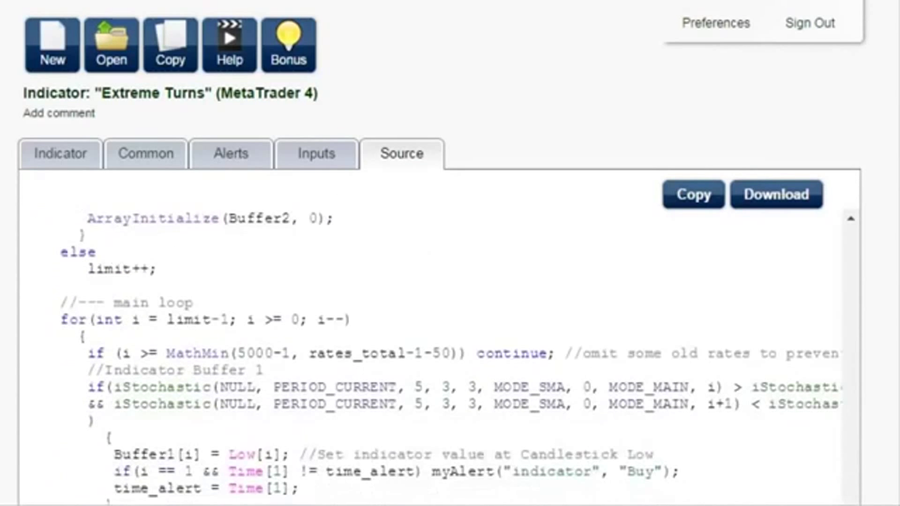
click(692, 194)
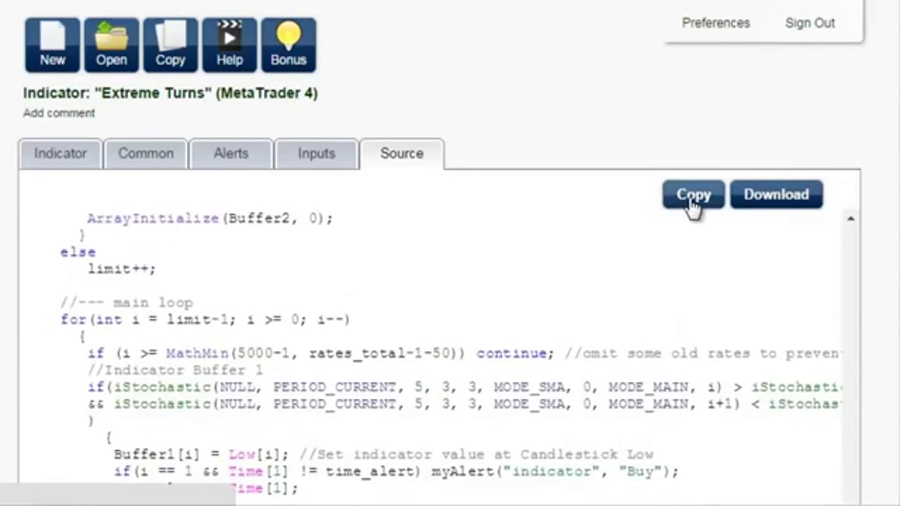
mouse_move(752, 204)
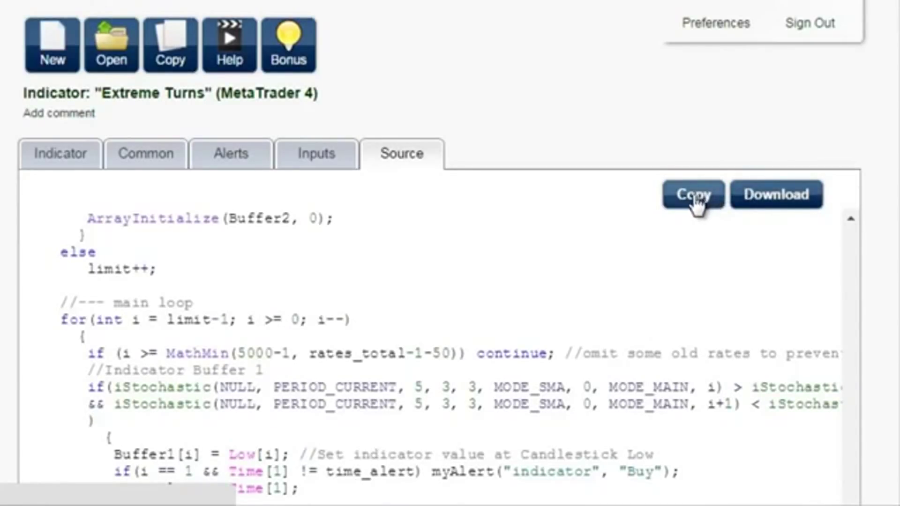
click(692, 194)
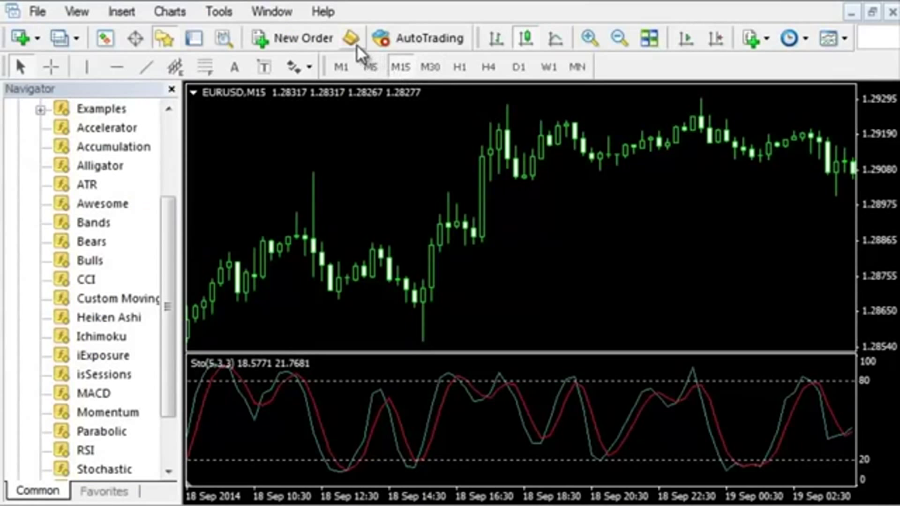
mouse_move(351, 38)
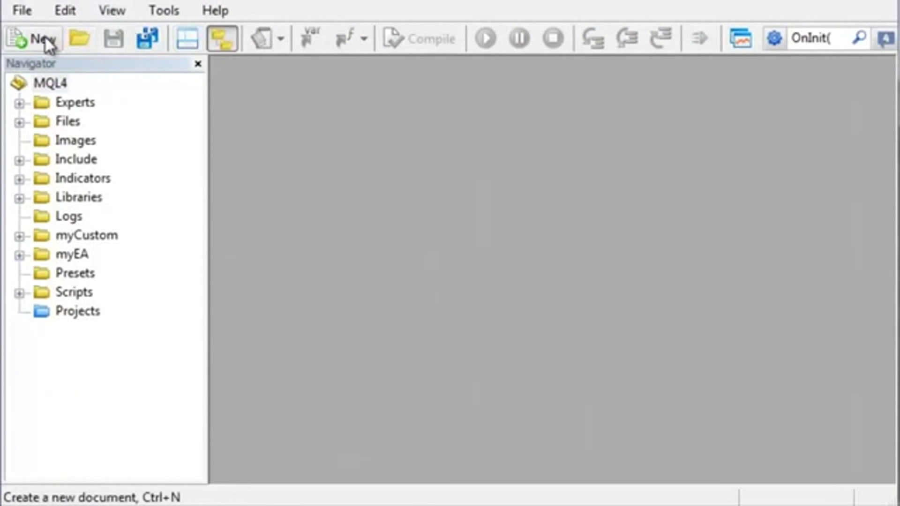
Step: Begin a new document in MetaEditor
click(33, 37)
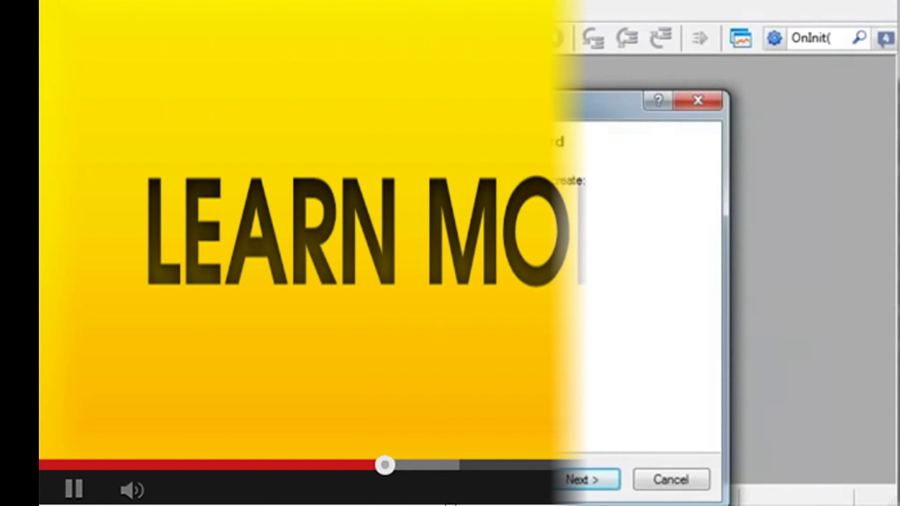